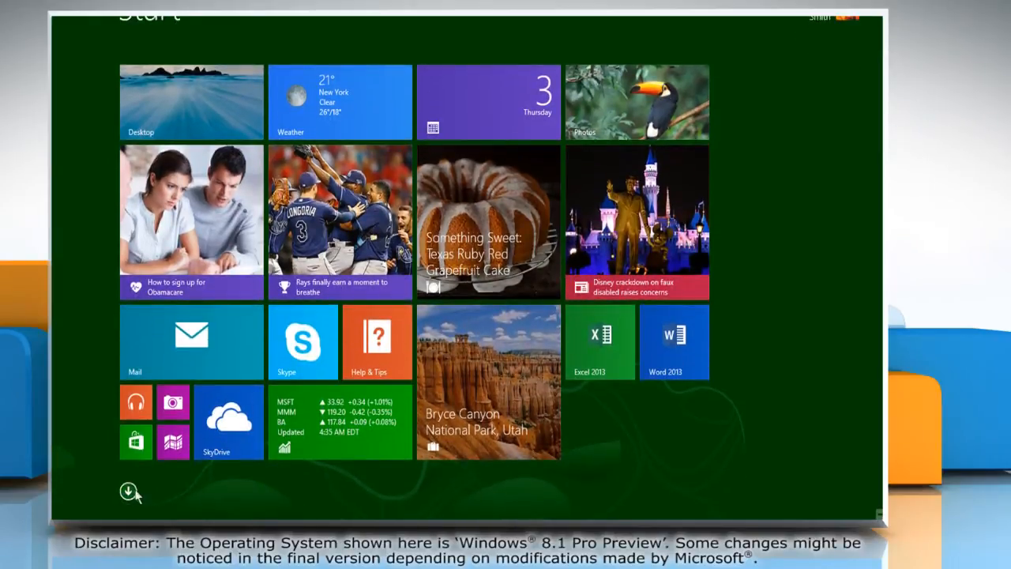
# Step: Open This PC from the Start screen's full Apps list
pyautogui.click(129, 490)
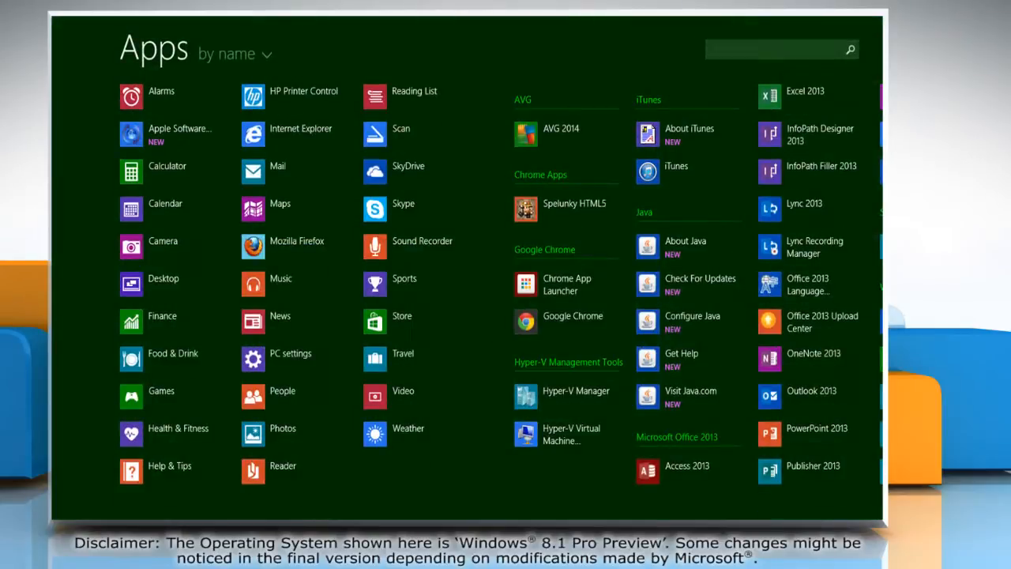
pyautogui.hscroll(3)
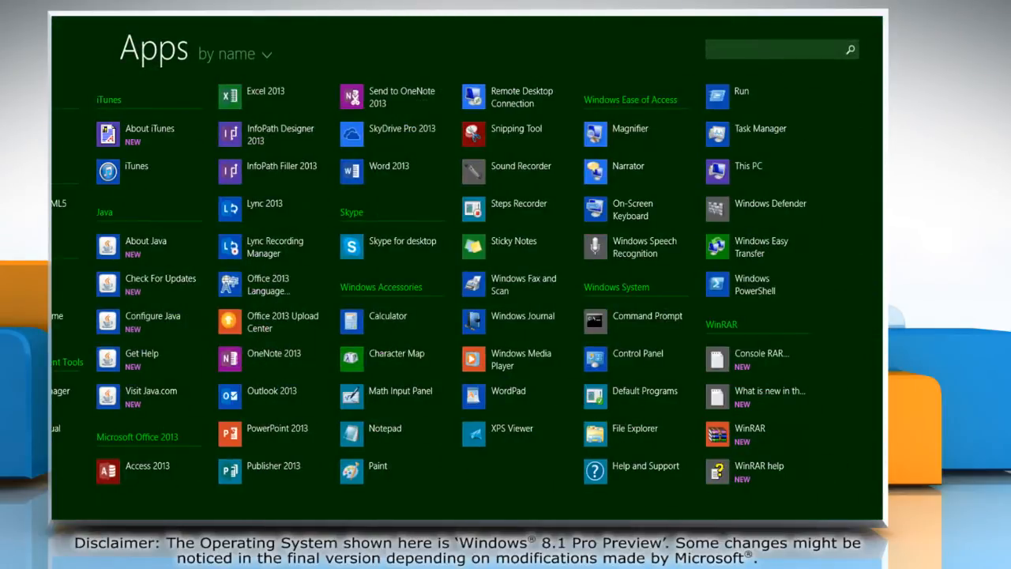
pyautogui.scroll(-3)
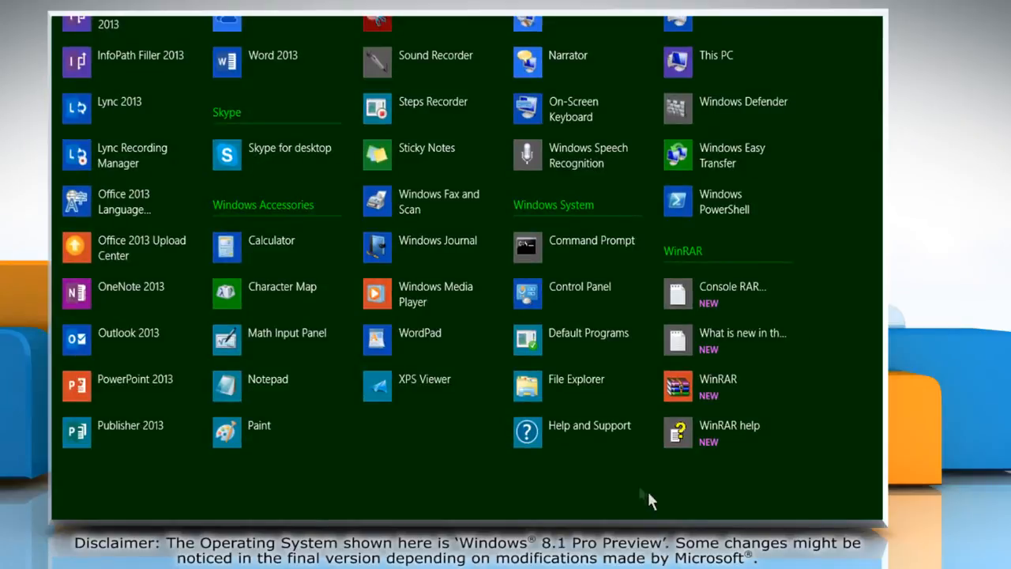
pyautogui.click(715, 54)
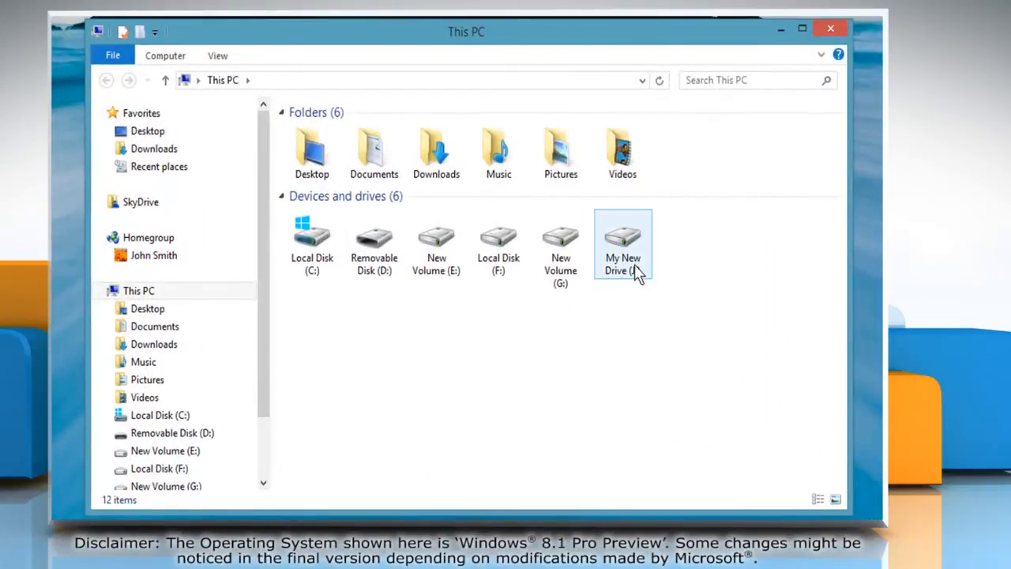
# Step: Turn on BitLocker for My New Drive (J:) from the Drive Tools Manage tab
pyautogui.click(624, 245)
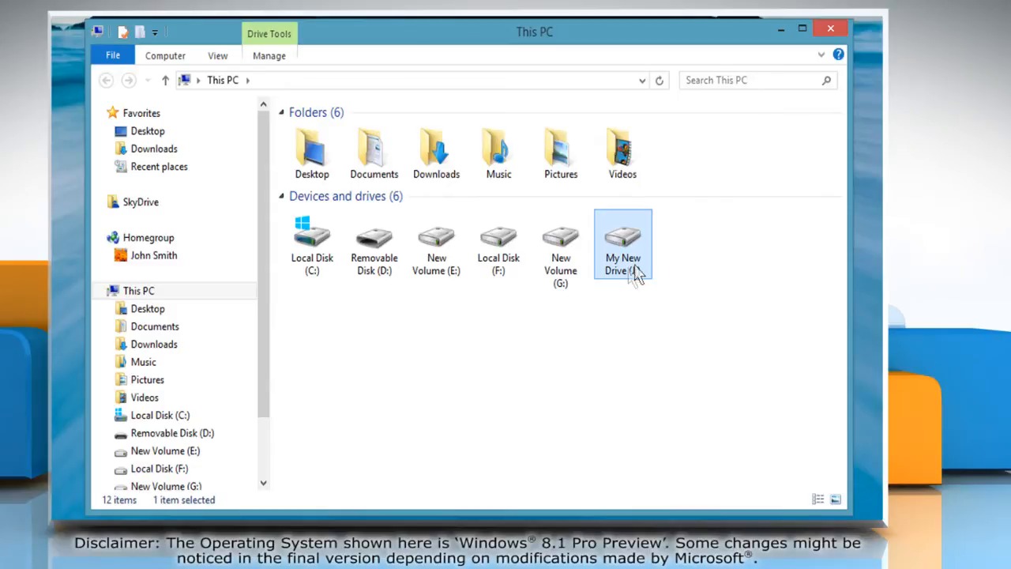
pyautogui.click(270, 55)
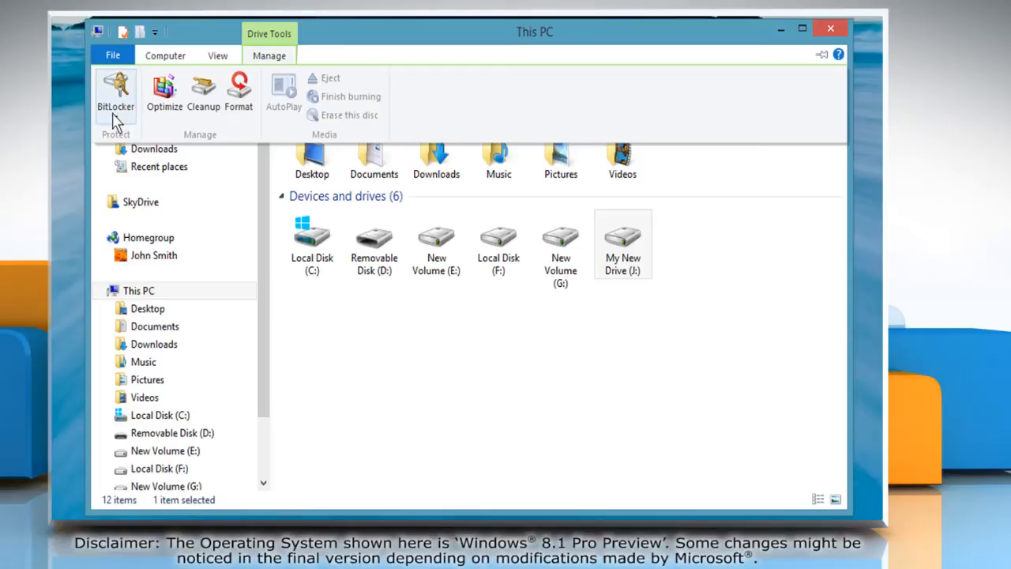
pyautogui.click(115, 91)
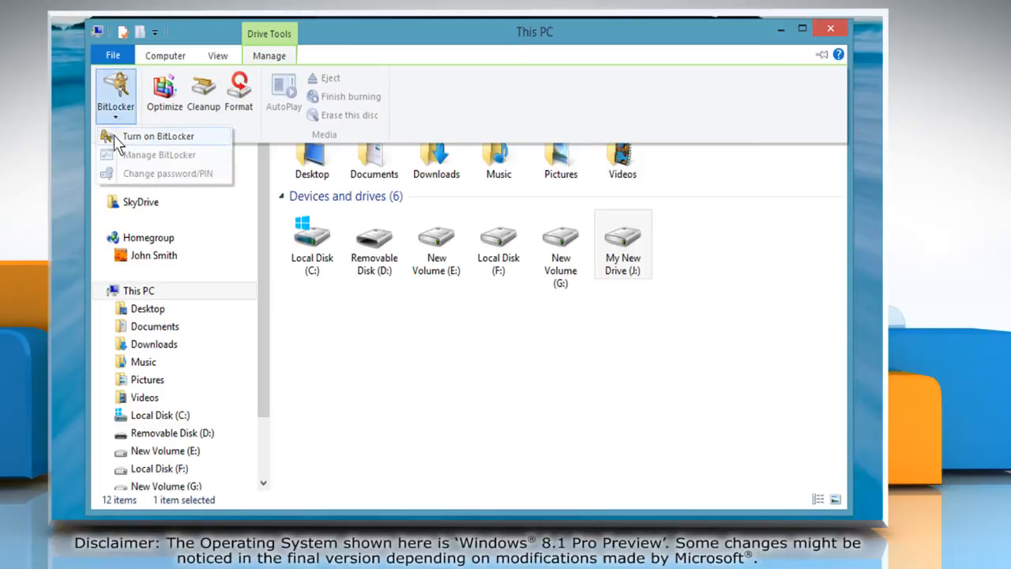
pyautogui.click(158, 136)
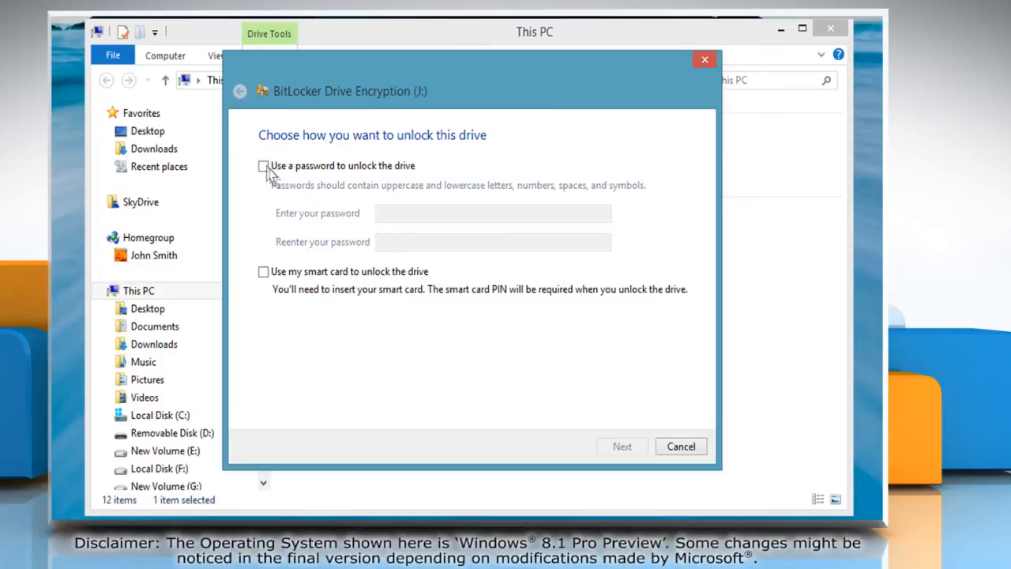
# Step: Choose password unlocking for drive J:, enter the password, and continue
pyautogui.click(264, 166)
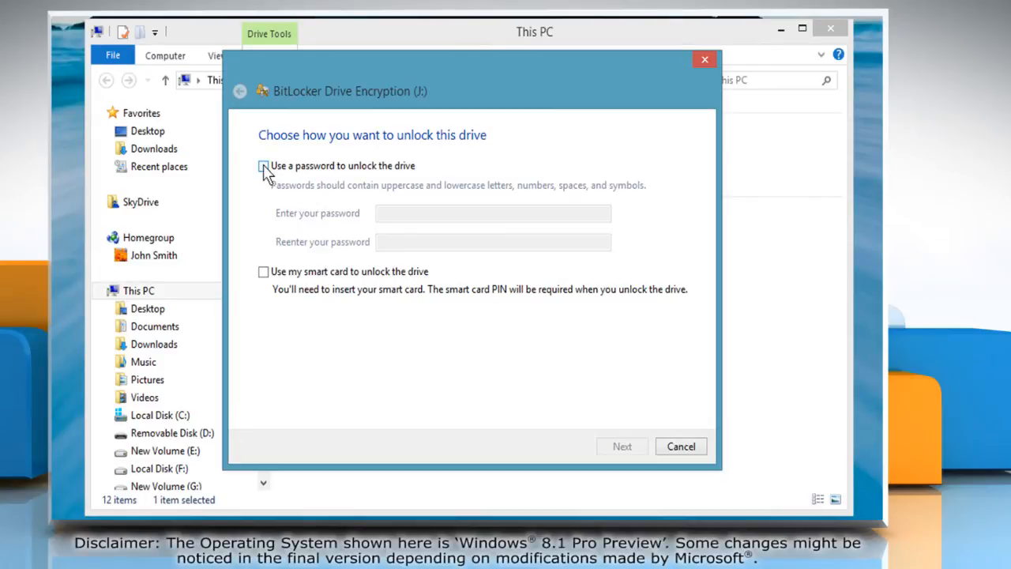
pyautogui.click(263, 166)
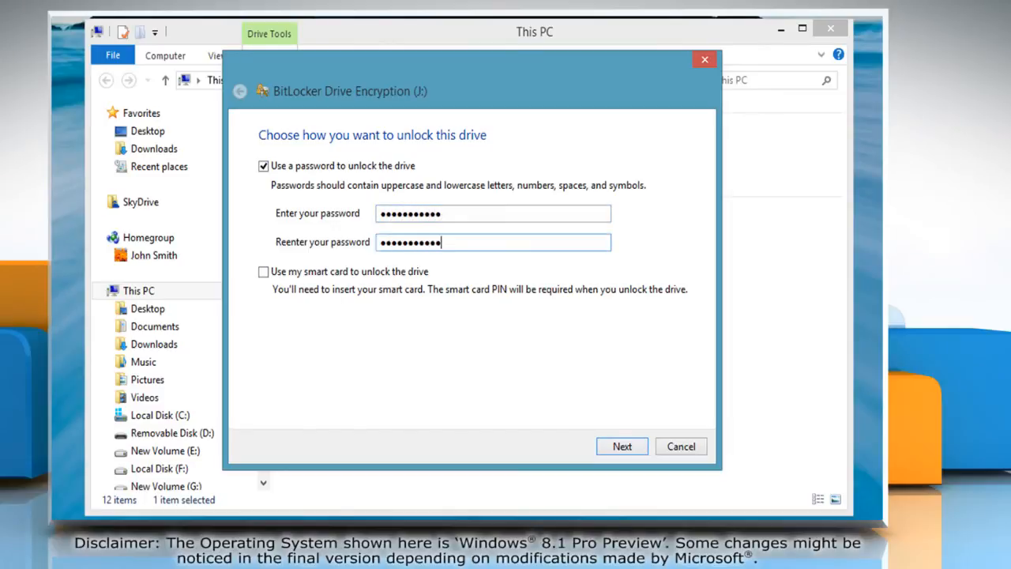
pyautogui.click(622, 446)
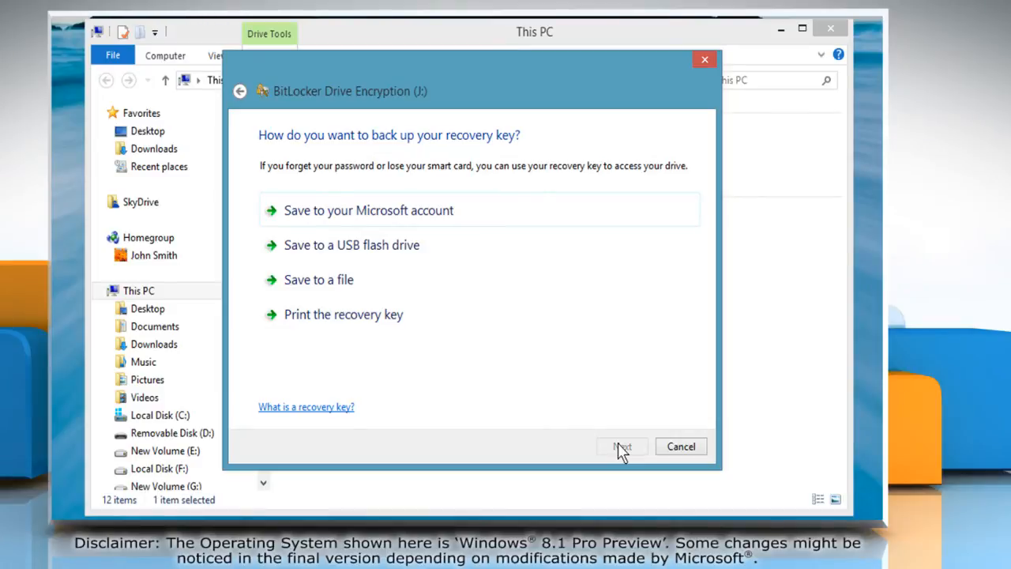
pyautogui.moveTo(555, 391)
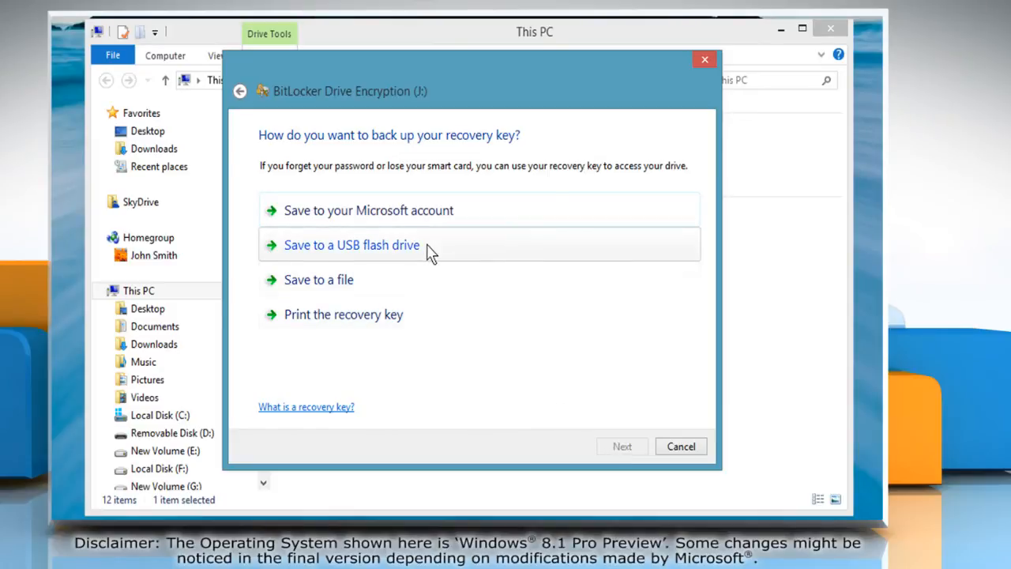
# Step: Save the J: recovery key to USB flash drive Removable Disk (D:)
pyautogui.click(351, 244)
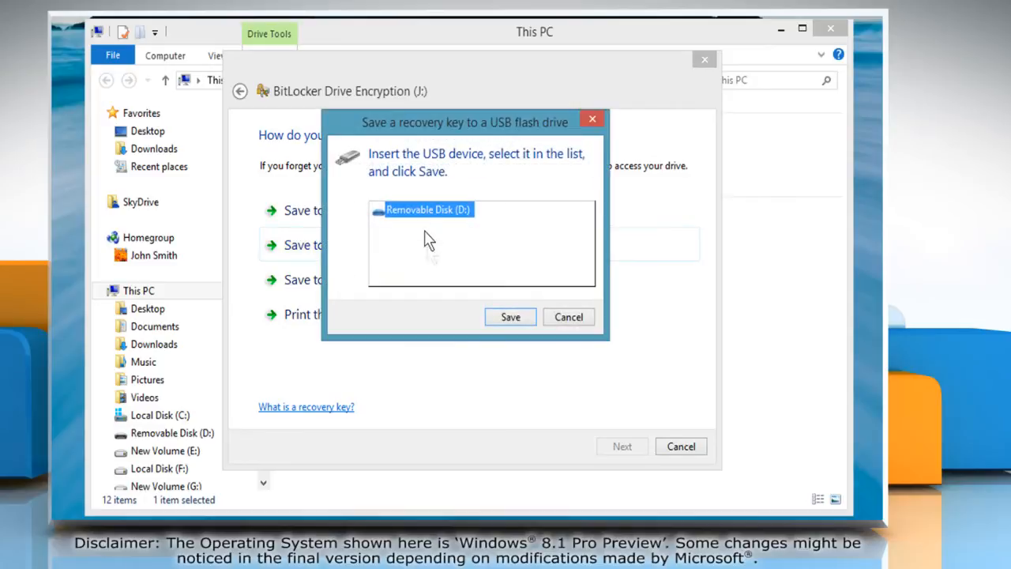
pyautogui.click(510, 317)
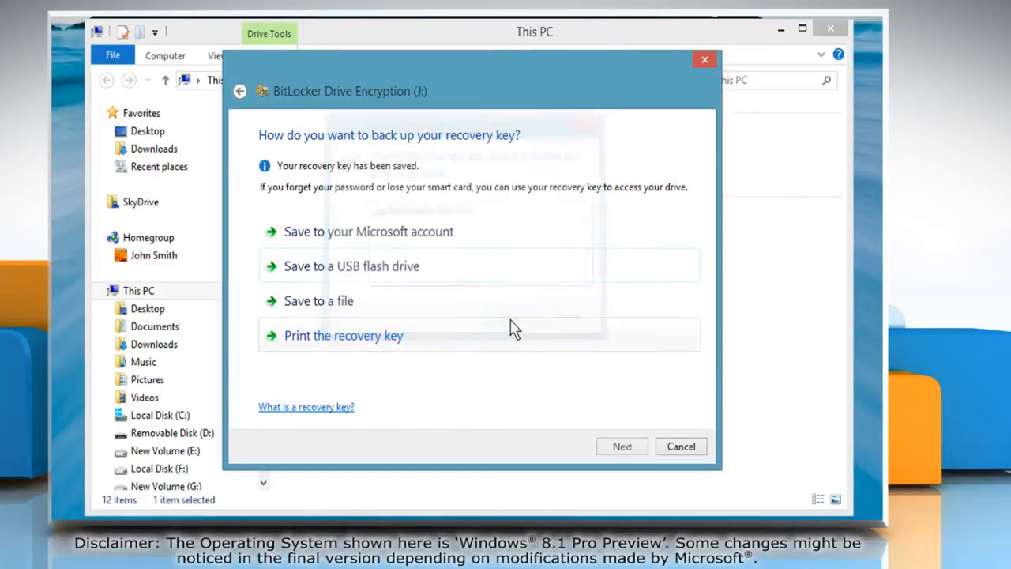
# Step: Select 'Encrypt entire drive' for J: and start encrypting
pyautogui.click(622, 447)
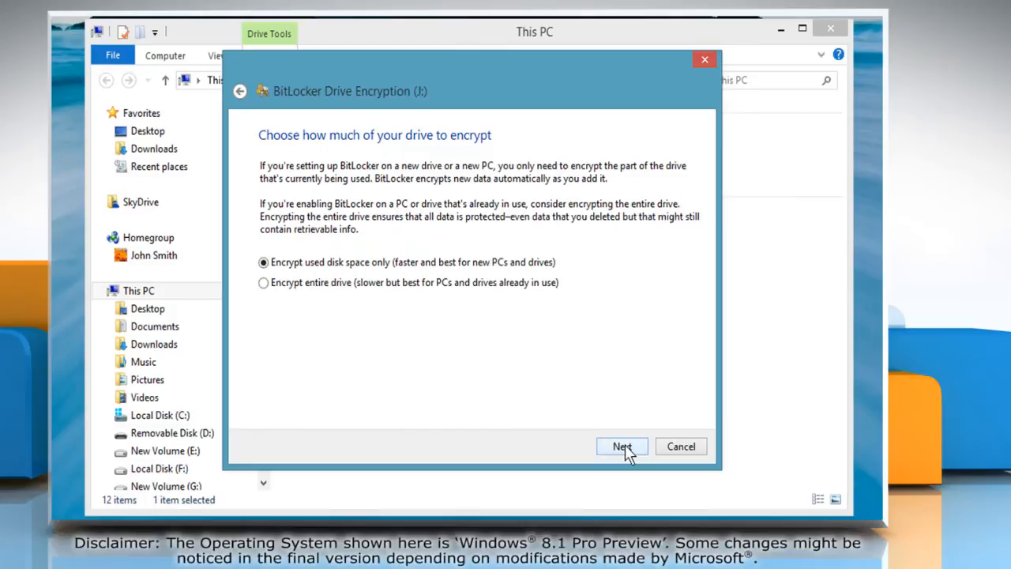
pyautogui.click(263, 282)
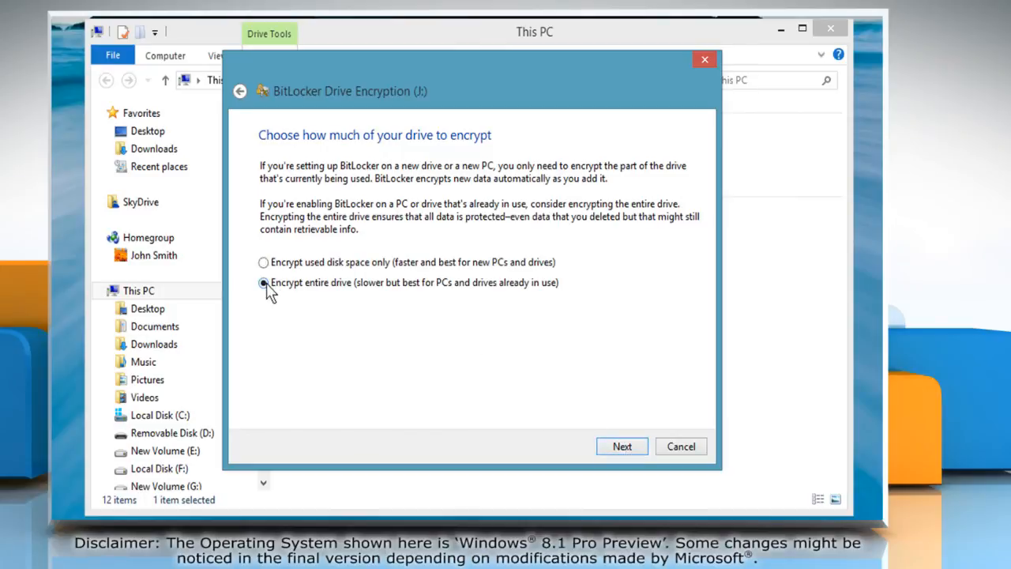
pyautogui.click(622, 446)
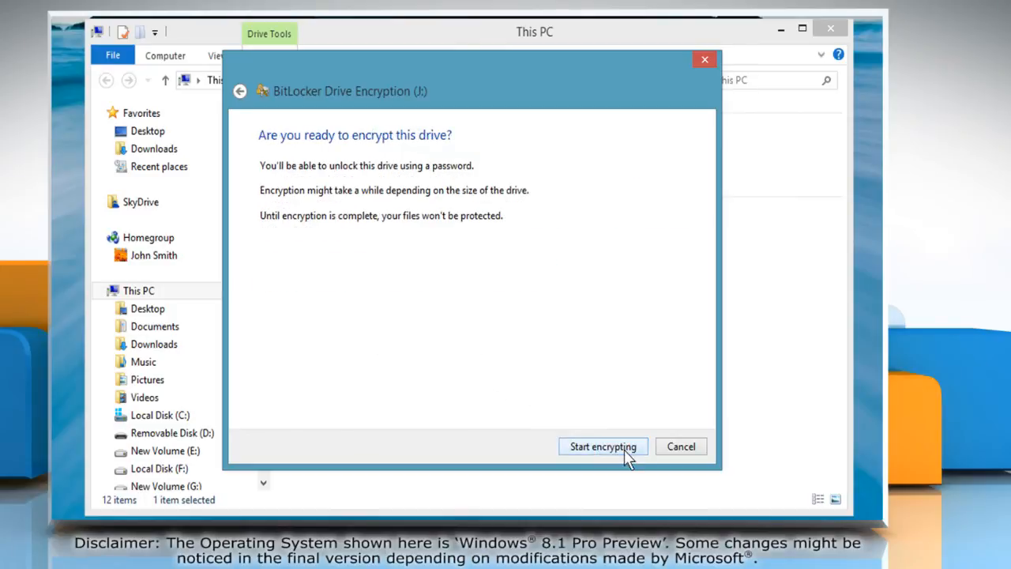
pyautogui.click(603, 447)
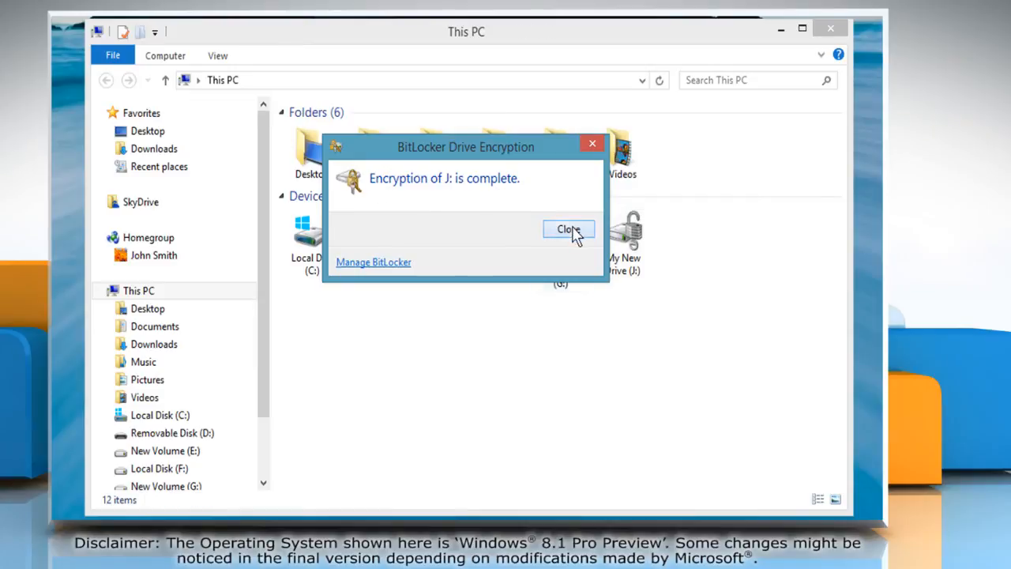
# Step: Close the 'Encryption of J: is complete' message
pyautogui.click(568, 229)
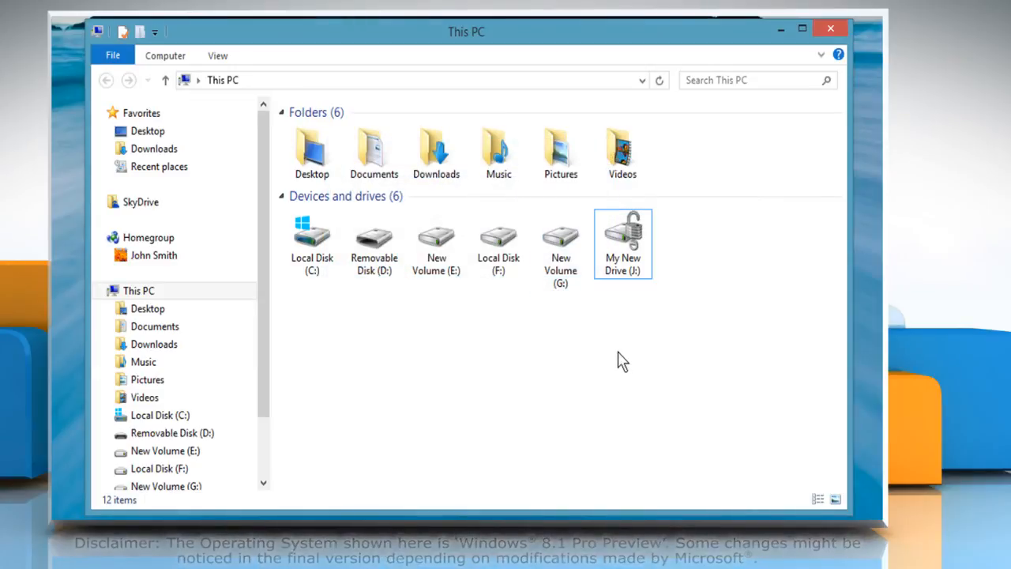